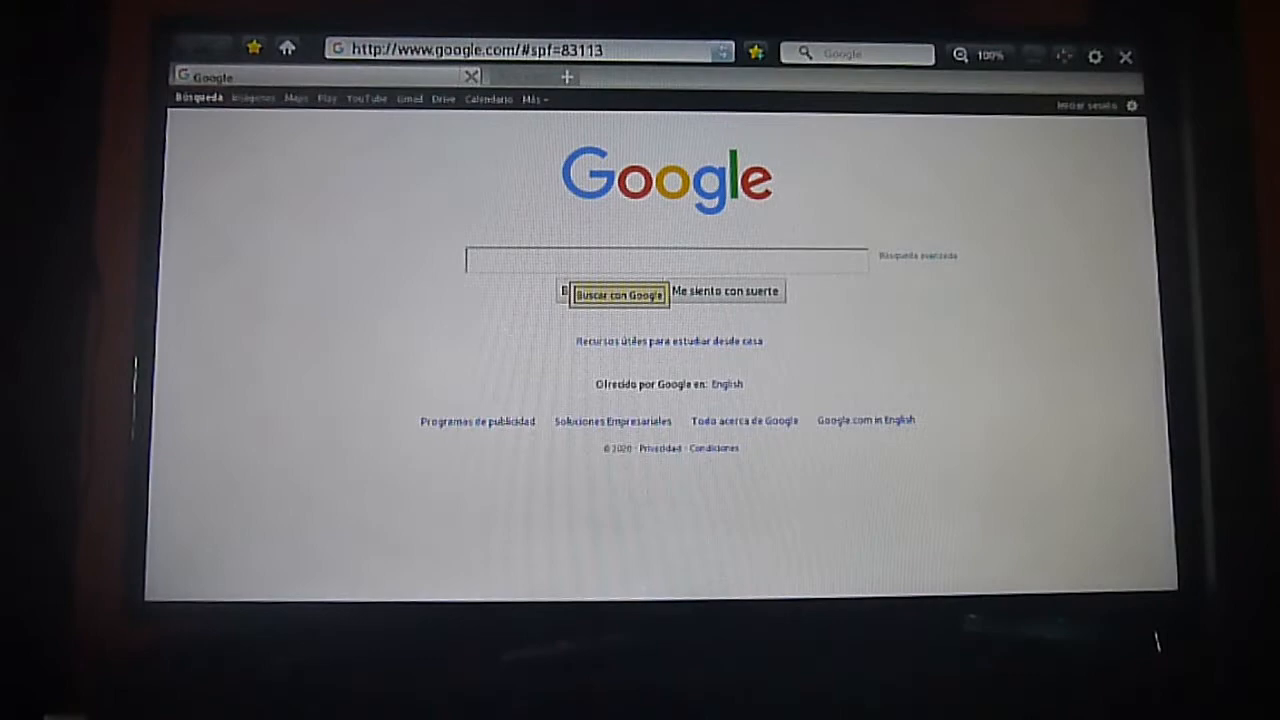
Enter the query 'pluto tv' letter by letter with the on-screen keyboard
left_click(668, 260)
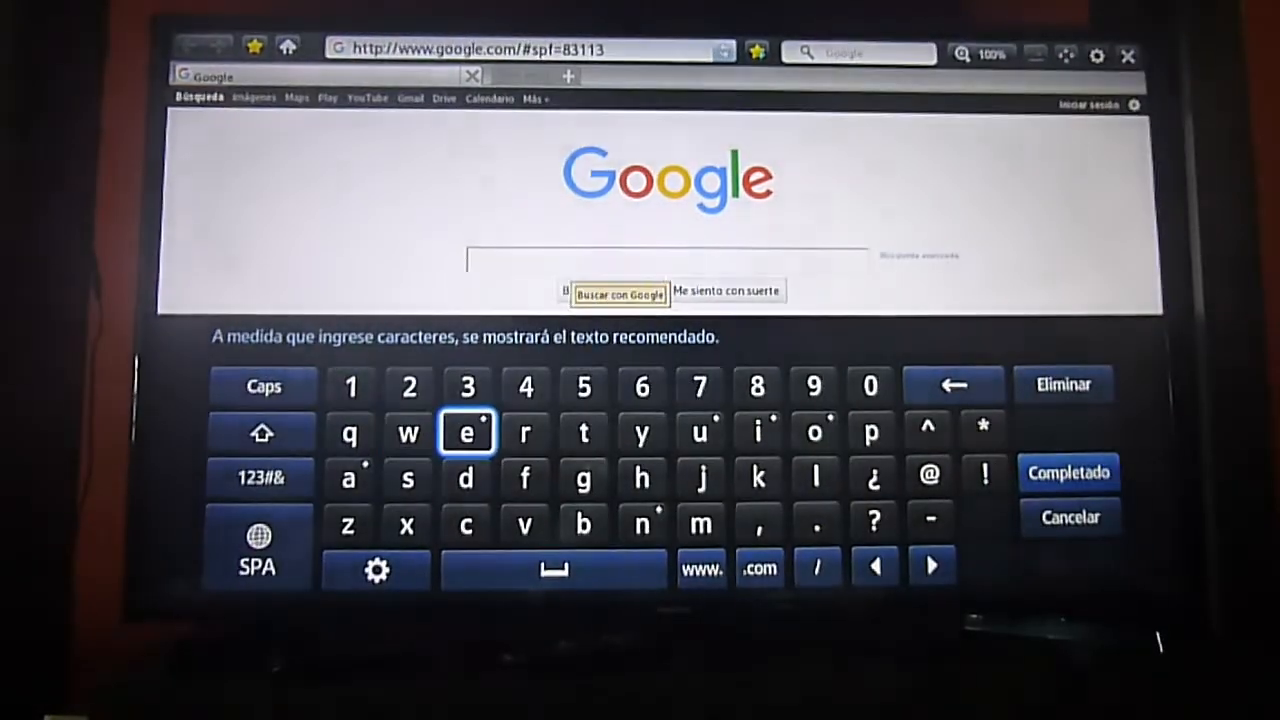
left_click(872, 432)
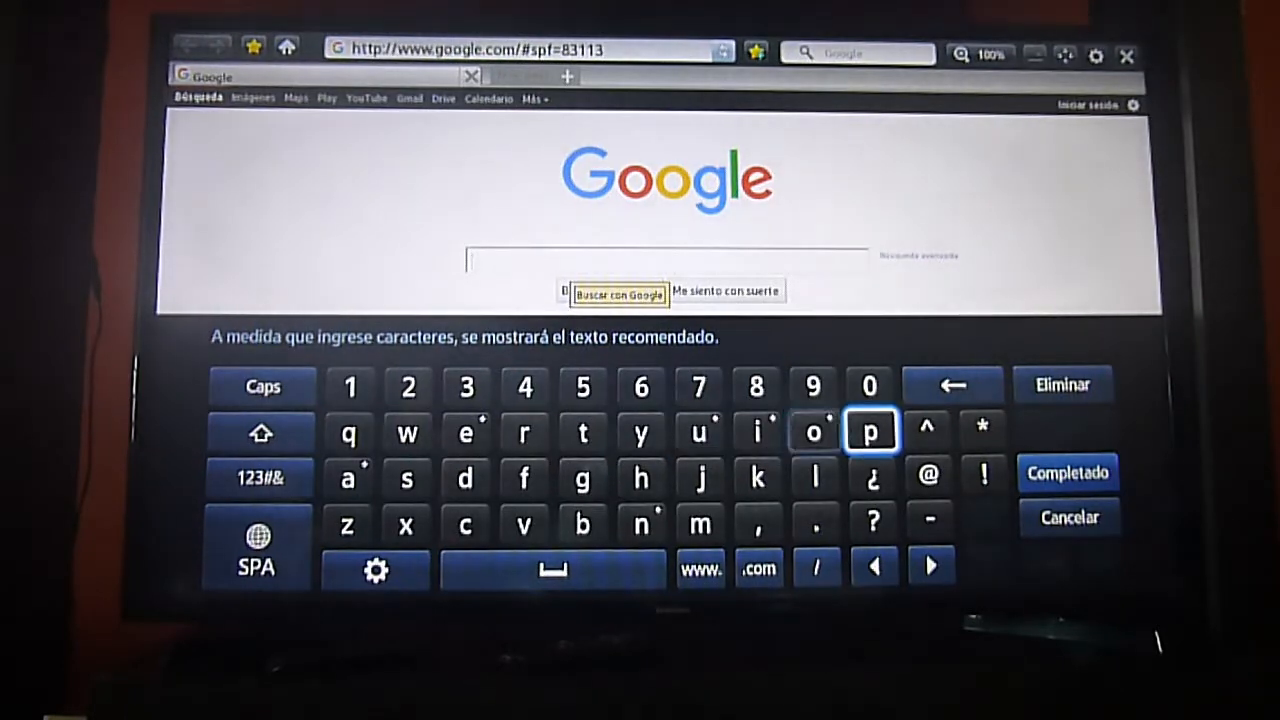
left_click(872, 432)
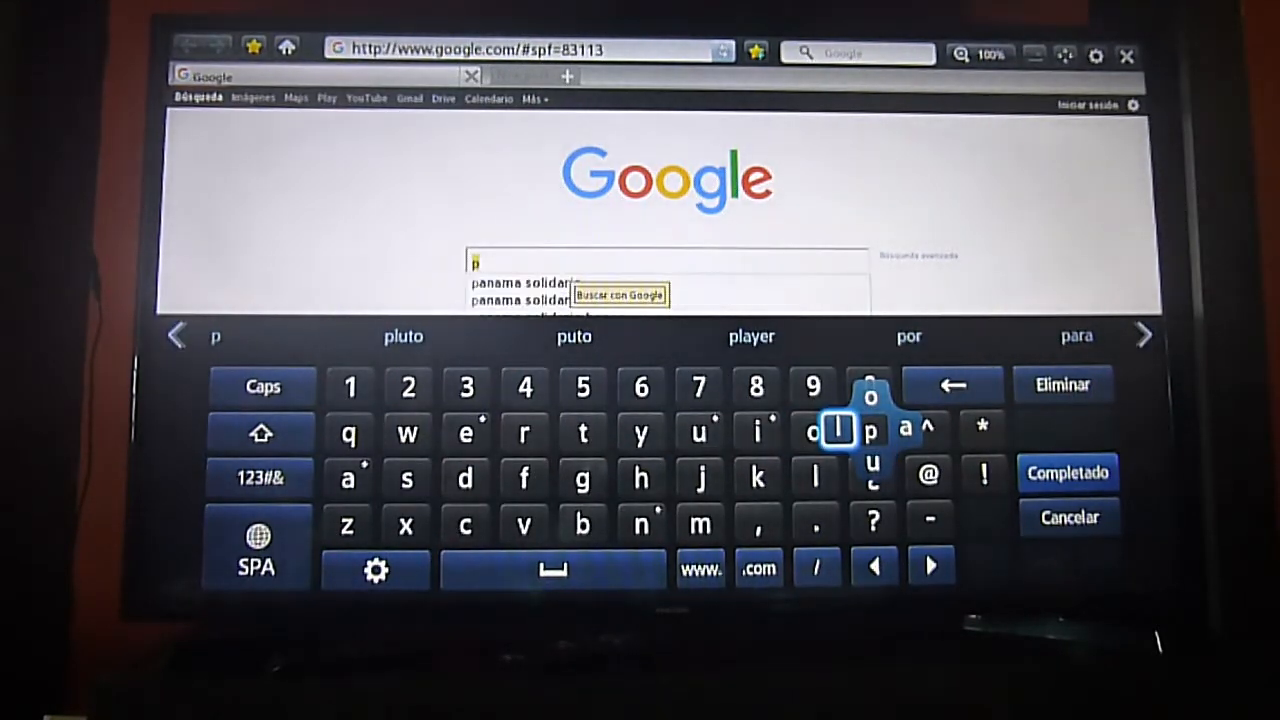
left_click(814, 432)
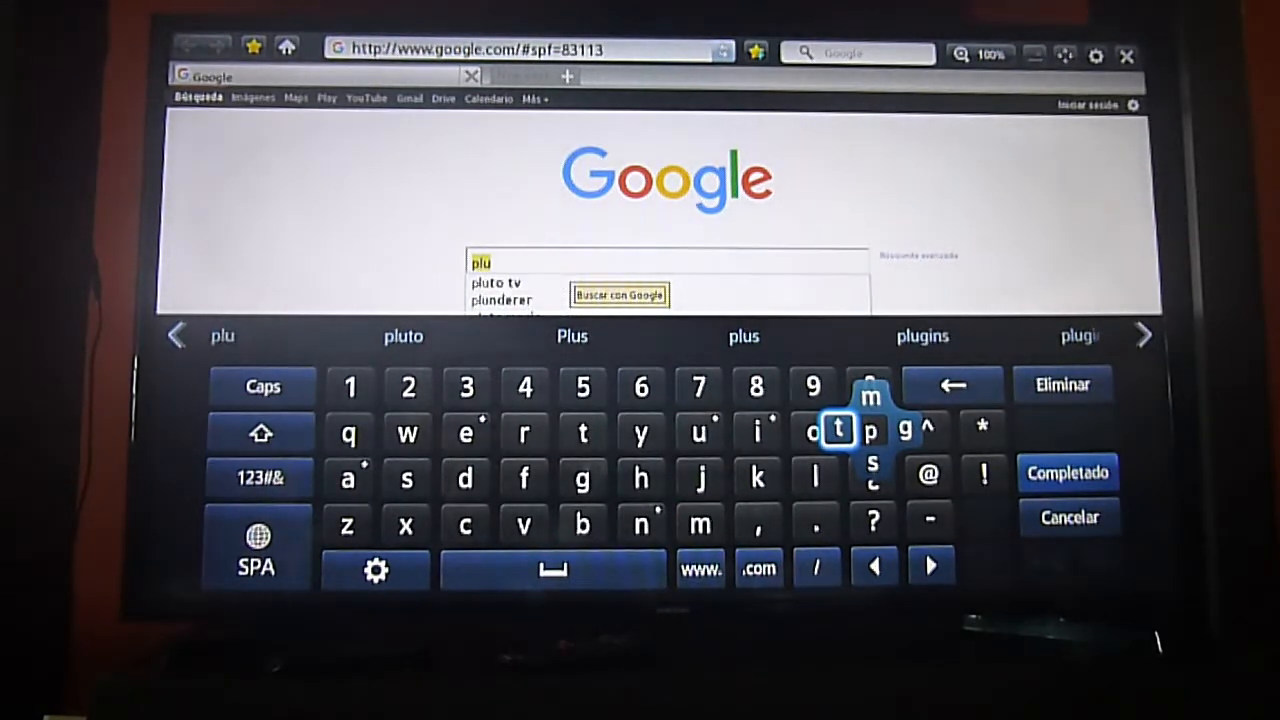
left_click(838, 432)
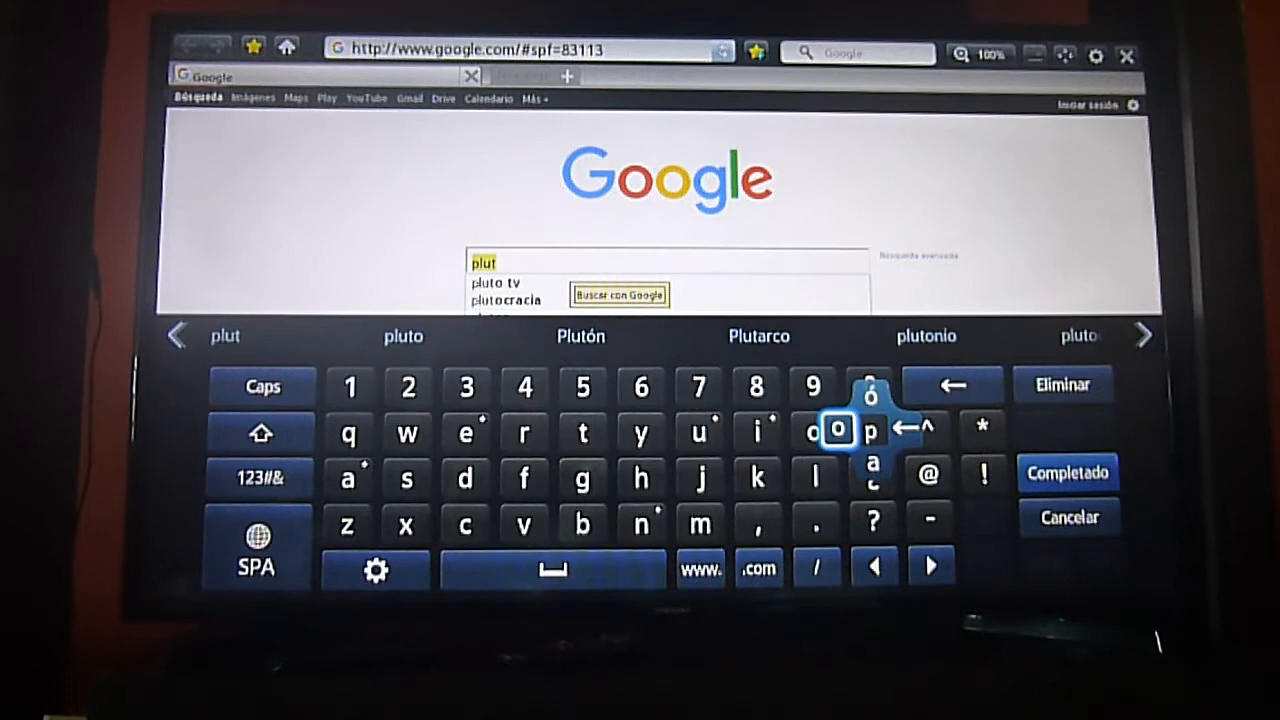
left_click(838, 430)
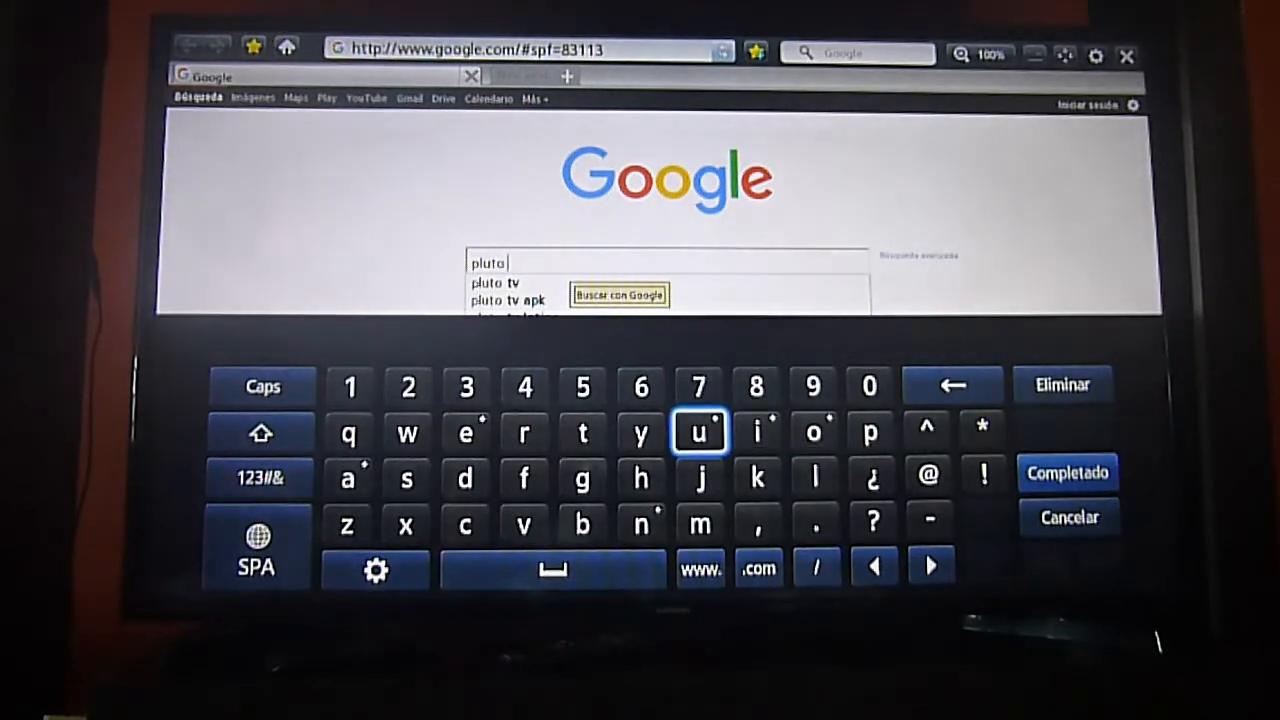
left_click(582, 432)
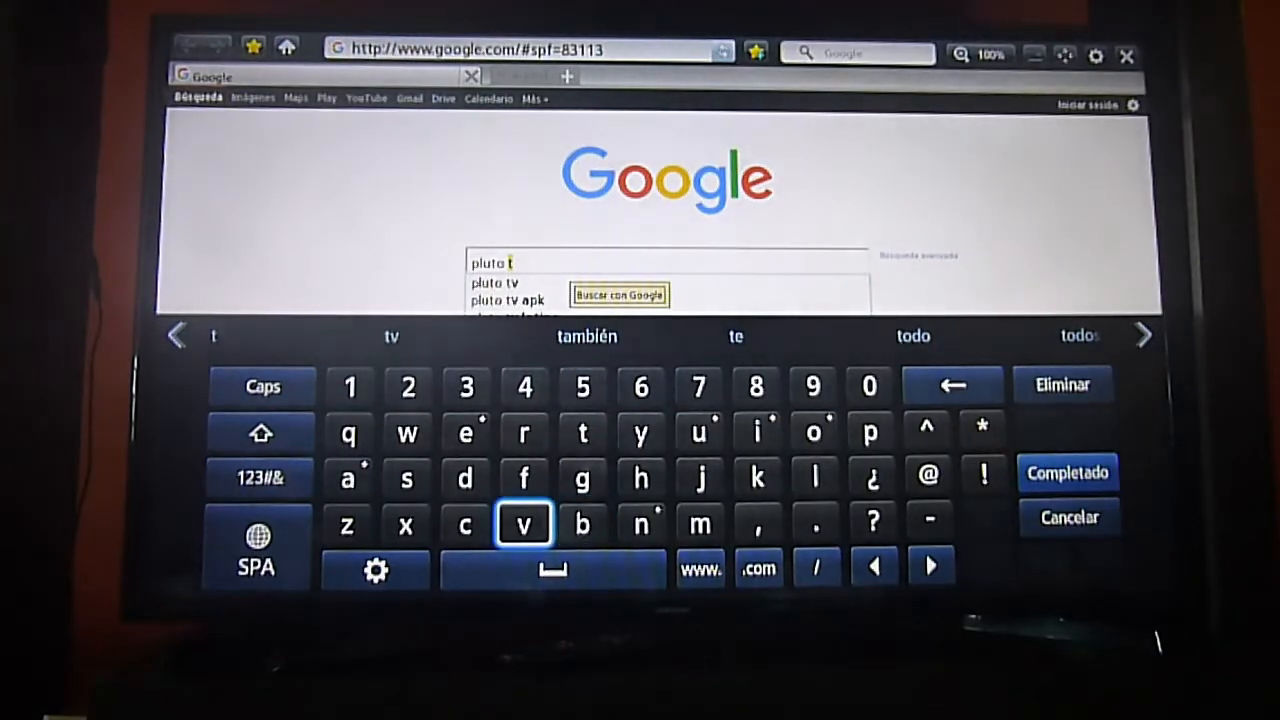
left_click(524, 524)
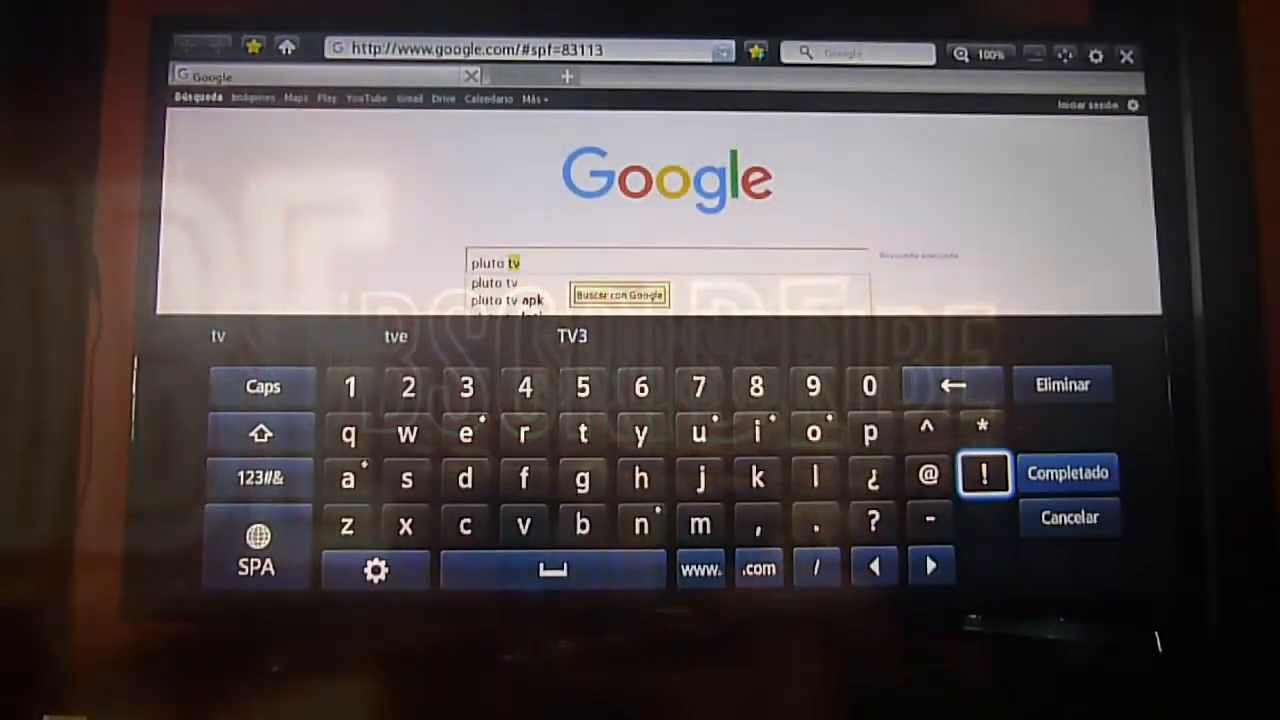
Search Google for 'pluto tv' and open the 'Pluto TV - It's Free TV' result
left_click(1068, 472)
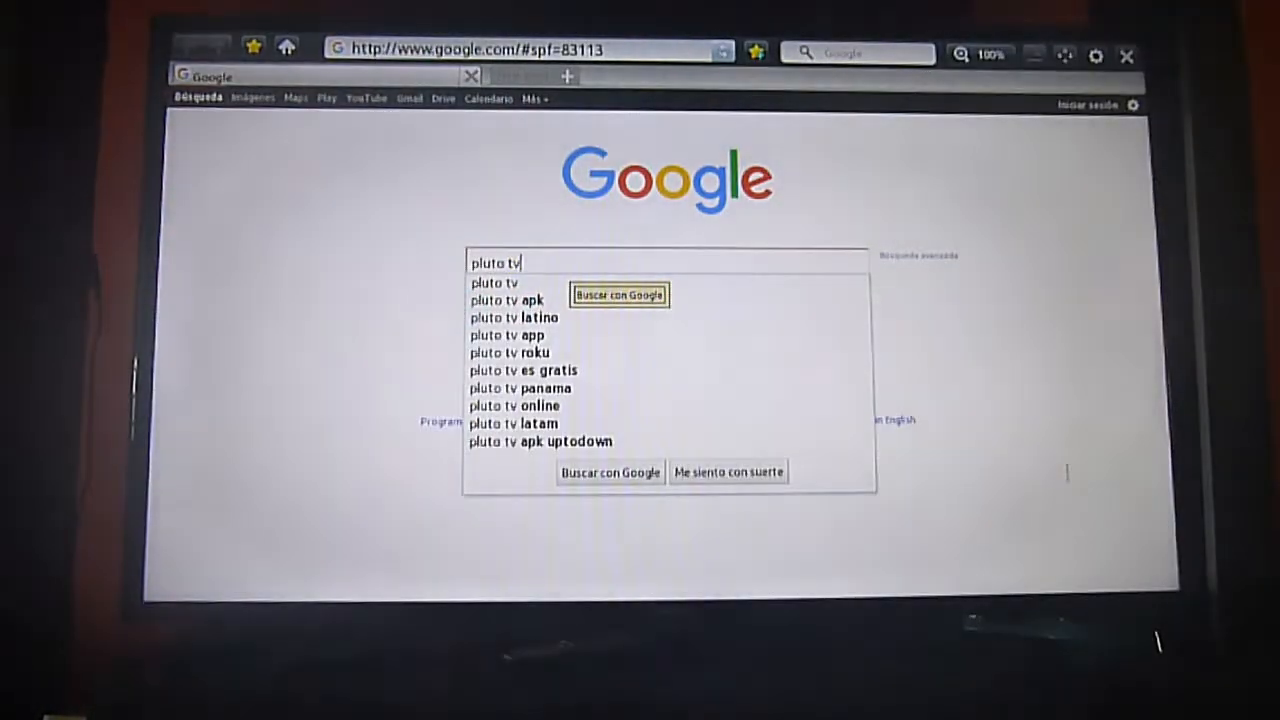
left_click(618, 294)
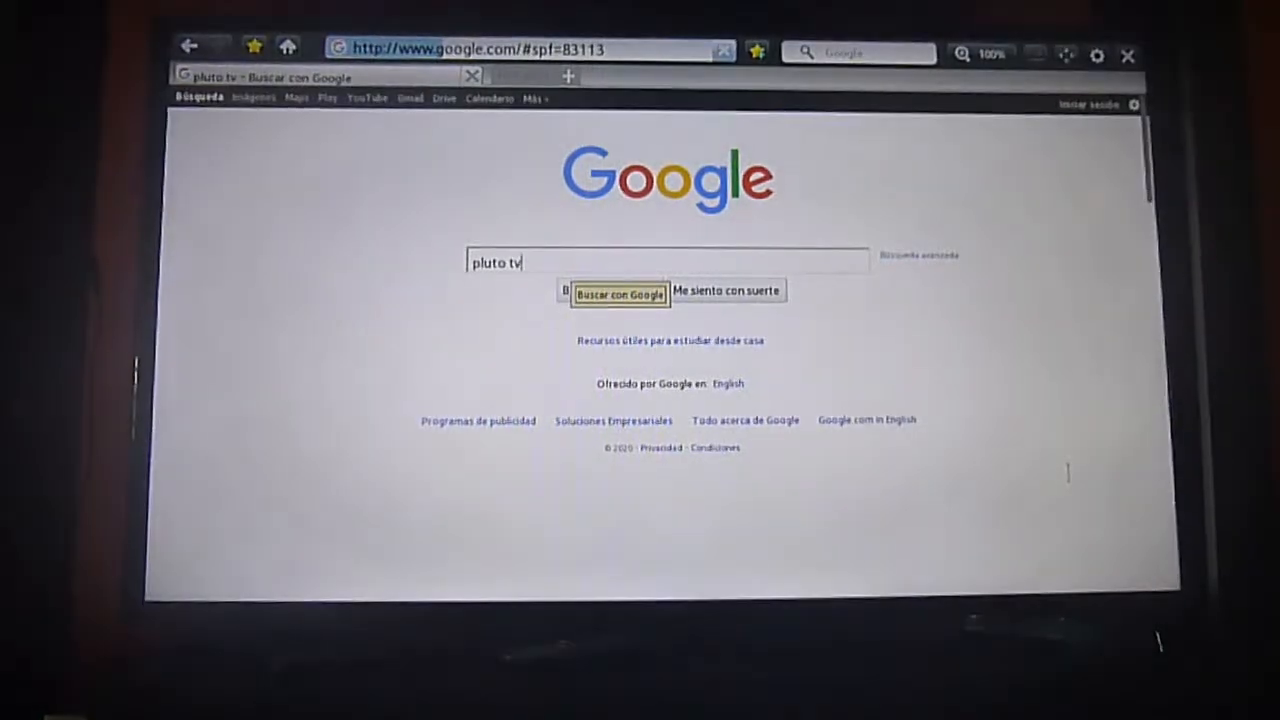
left_click(620, 294)
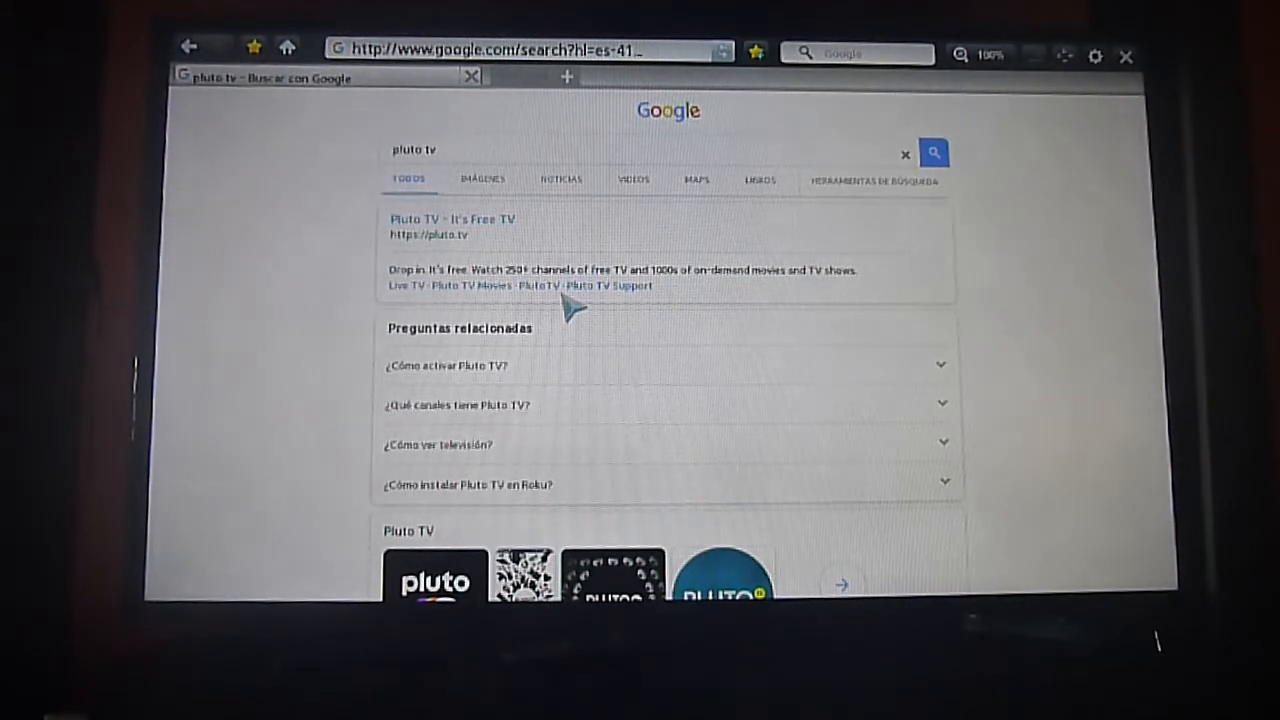
mouse_move(576, 240)
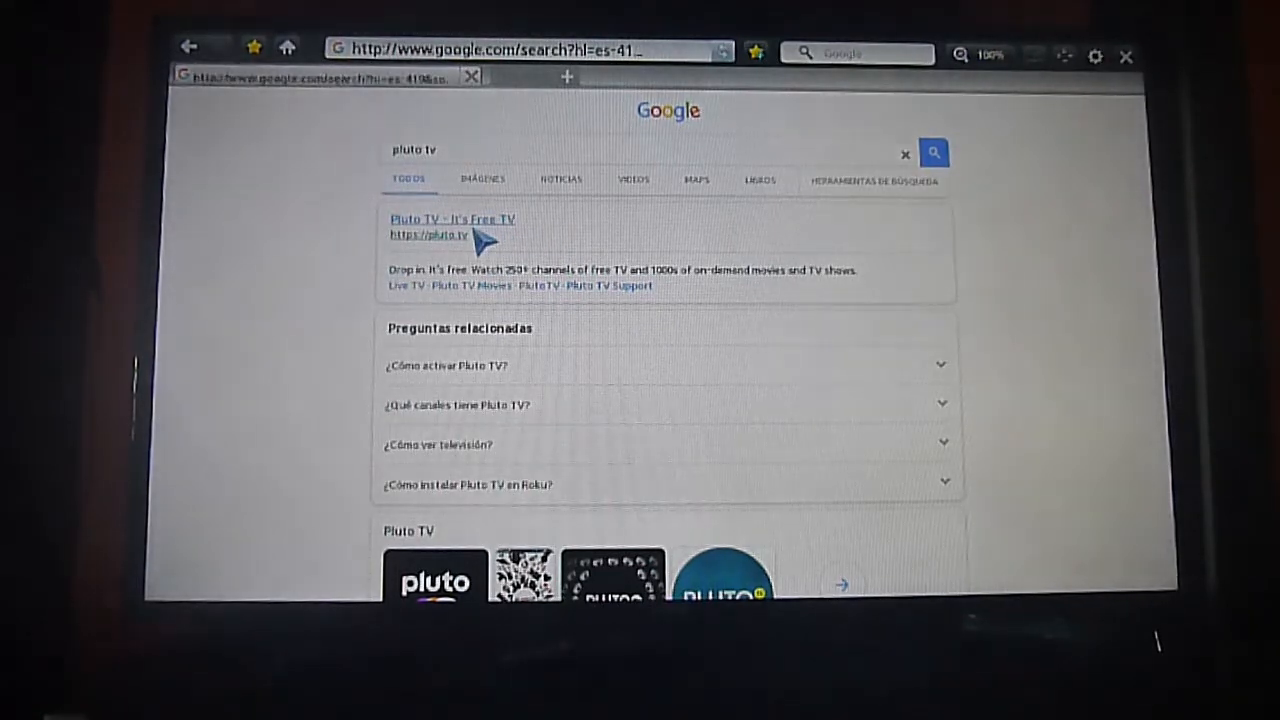
left_click(452, 218)
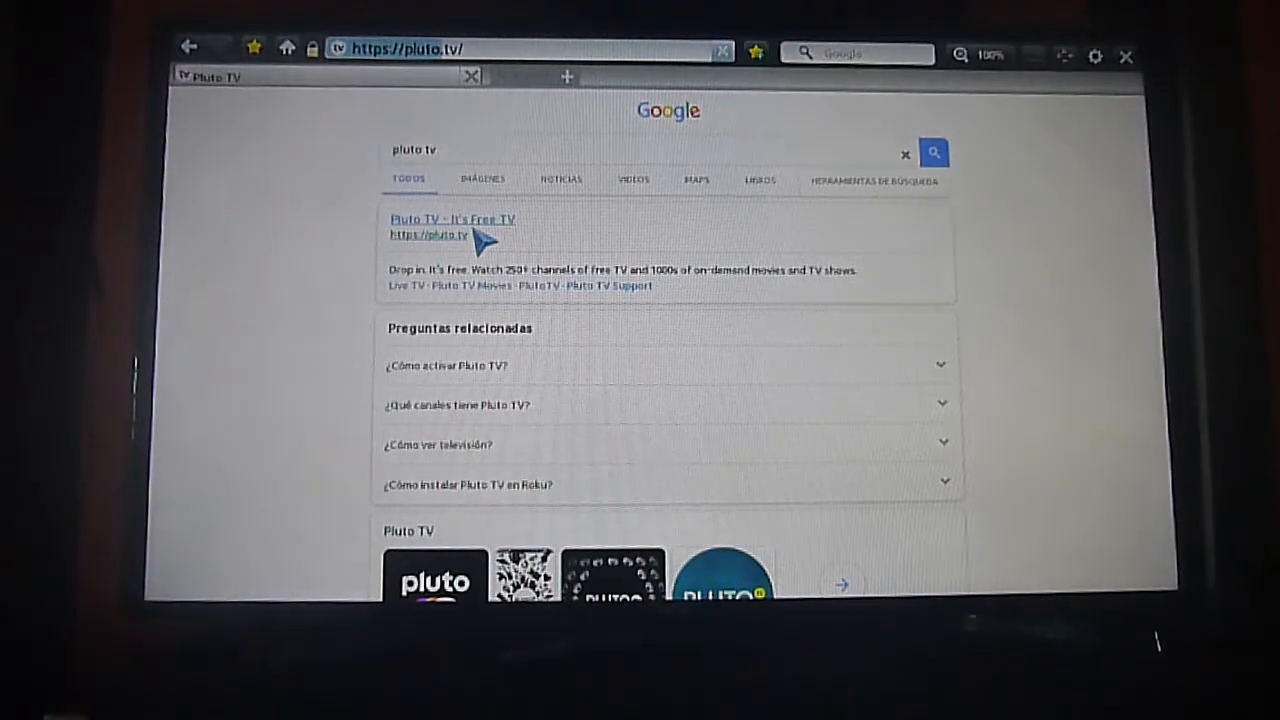
left_click(424, 228)
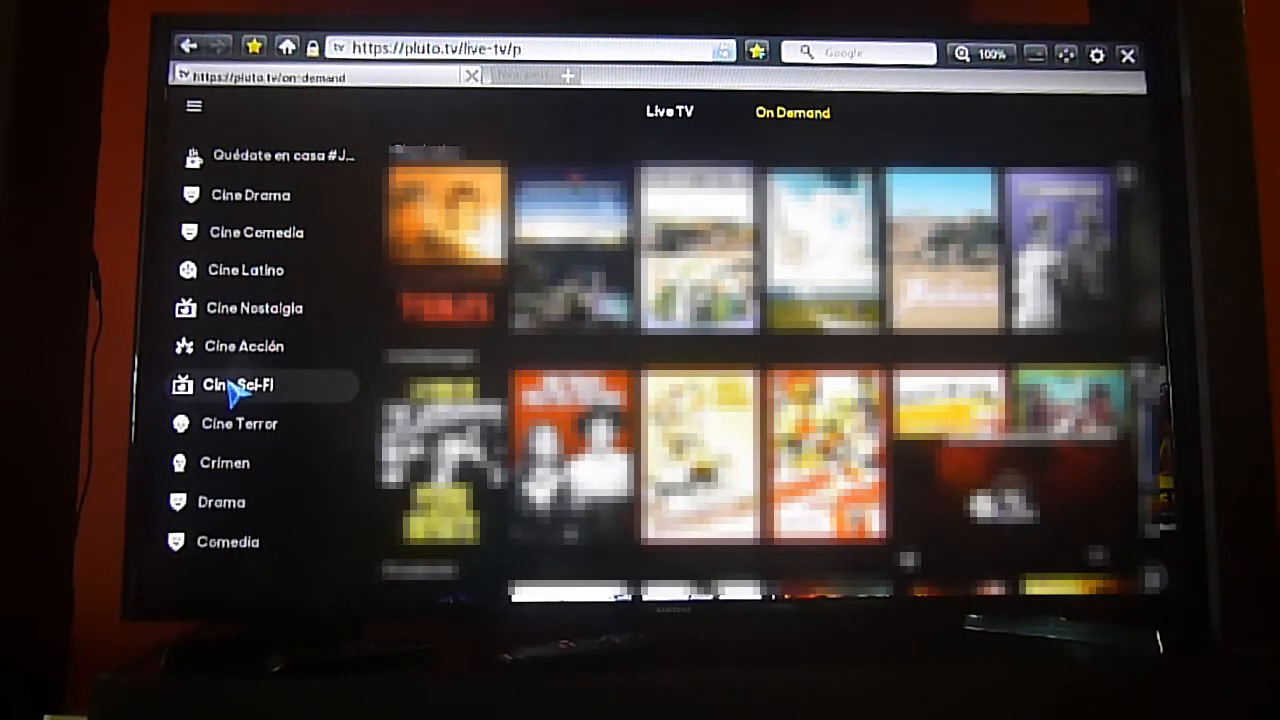
Choose a movie genre such as Cine Sci-Fi from the On Demand sidebar
left_click(236, 384)
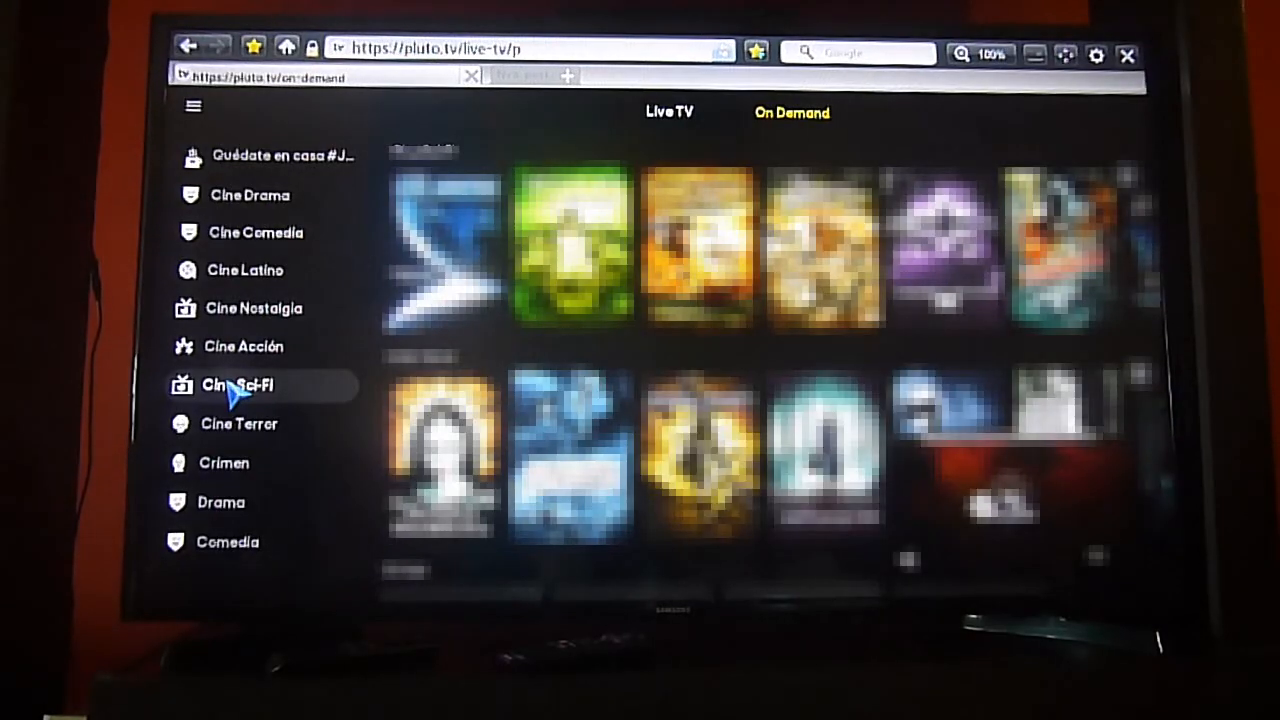